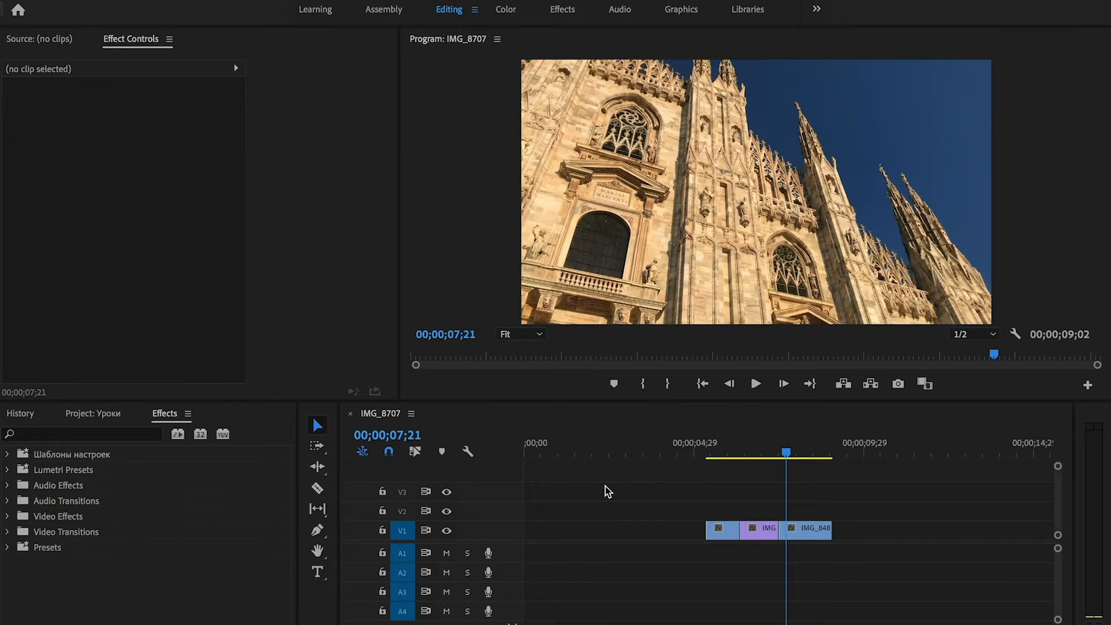
mouse_move(66, 549)
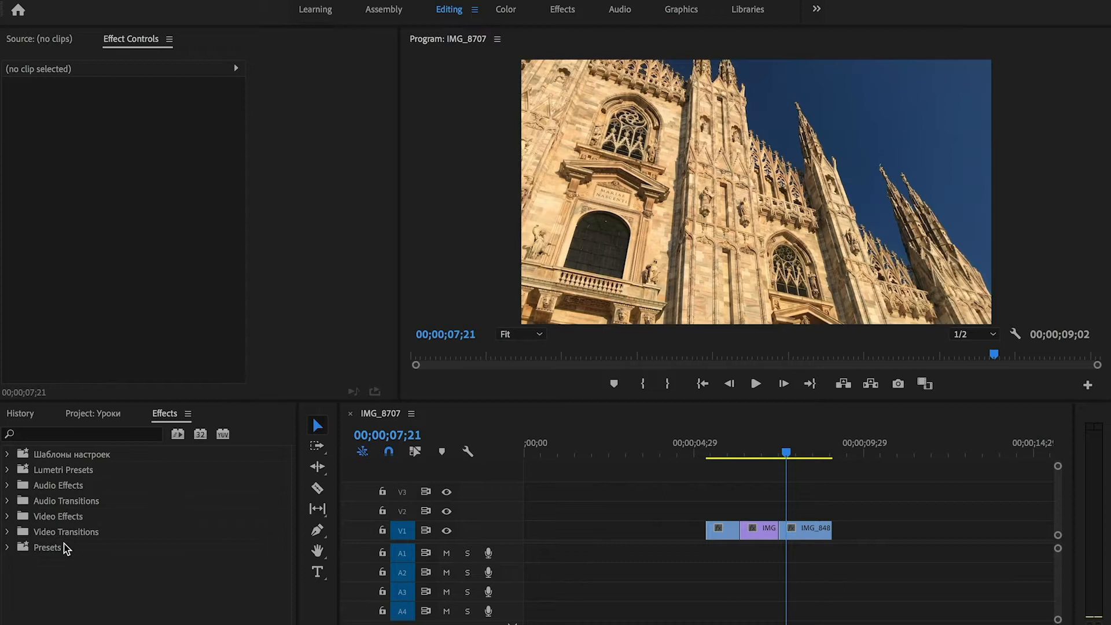
mouse_move(53, 555)
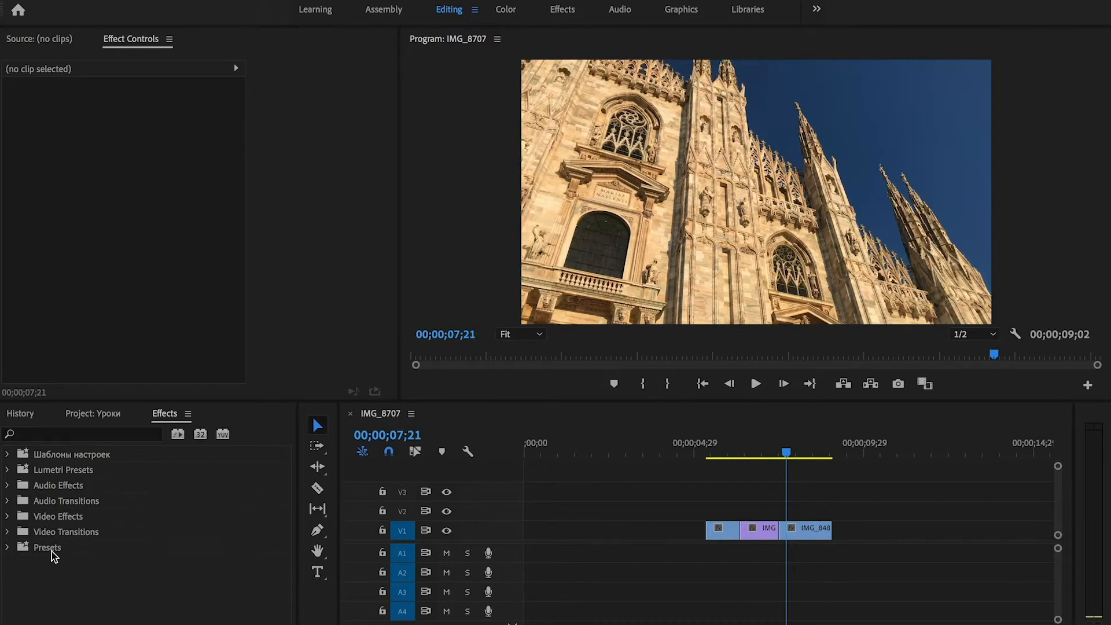
Step: Import the .prfpset 60-transition pack from Downloads into Presets, then peek inside WGFX Glitch Transitions
right_click(47, 547)
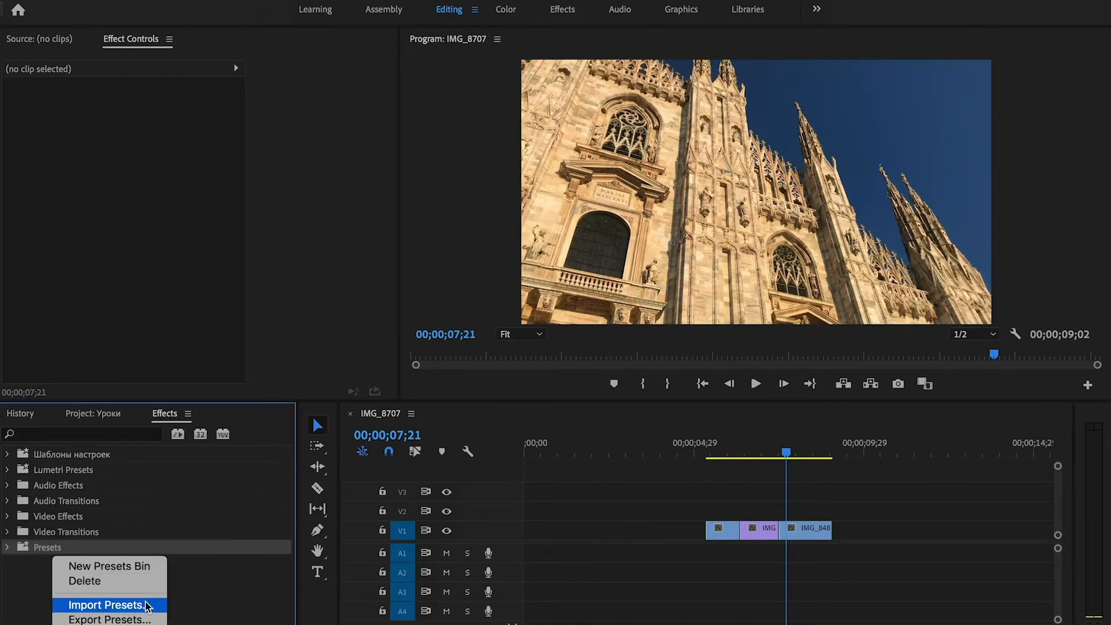
click(107, 604)
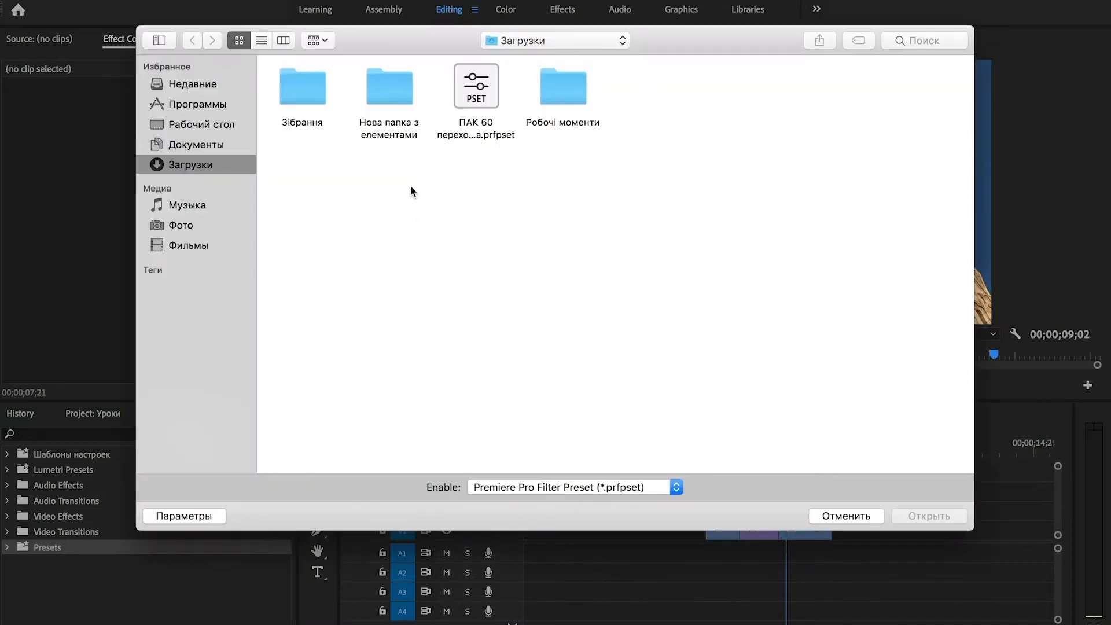
click(476, 86)
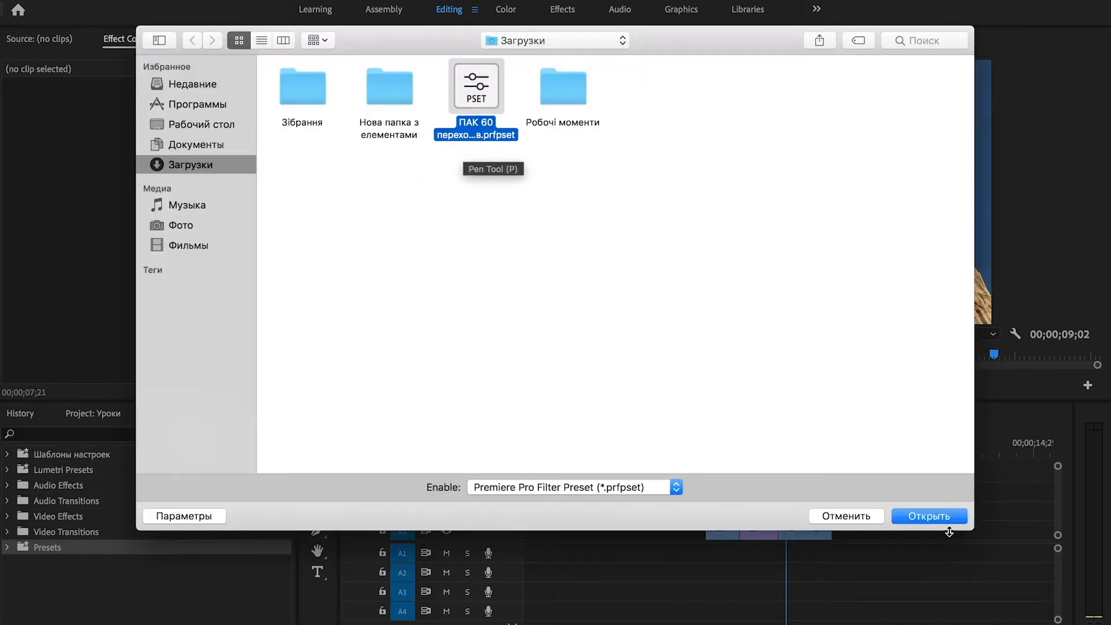
click(929, 515)
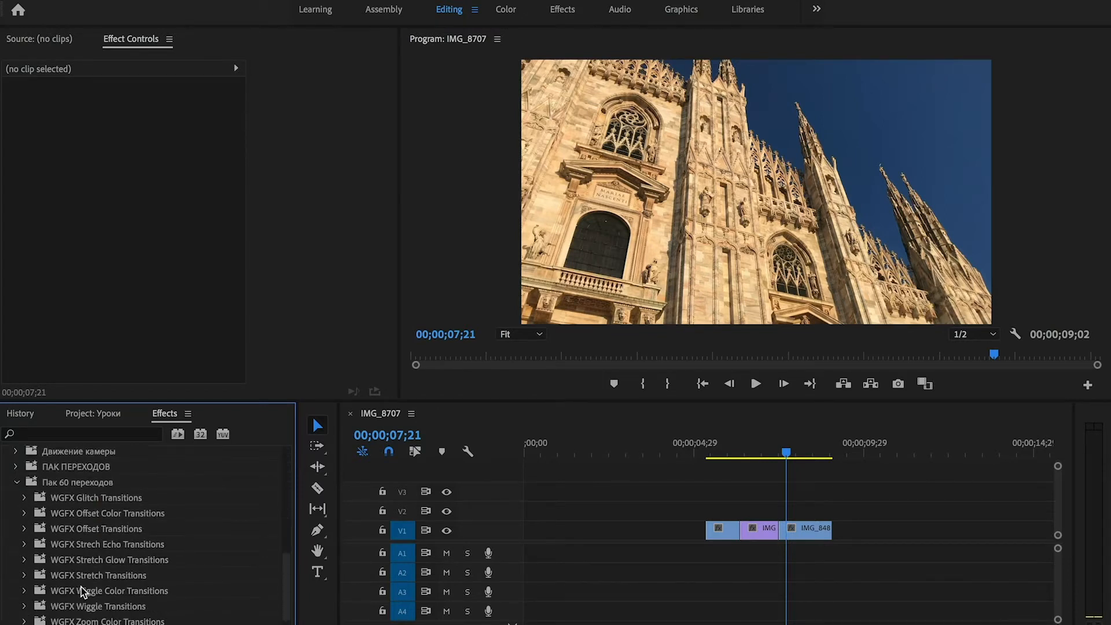
click(26, 482)
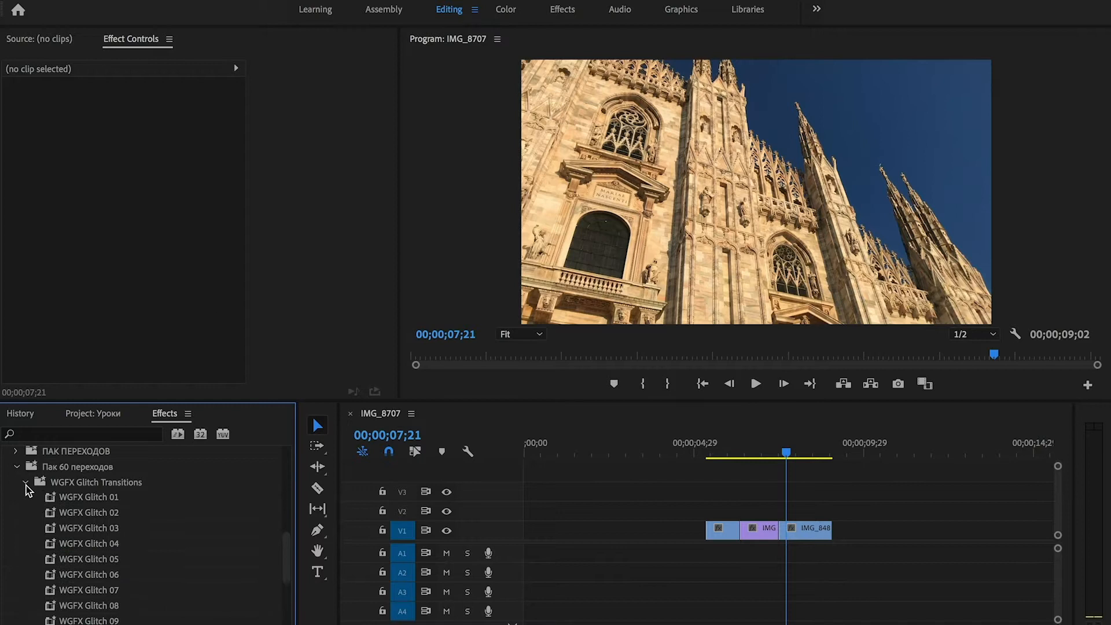
click(26, 482)
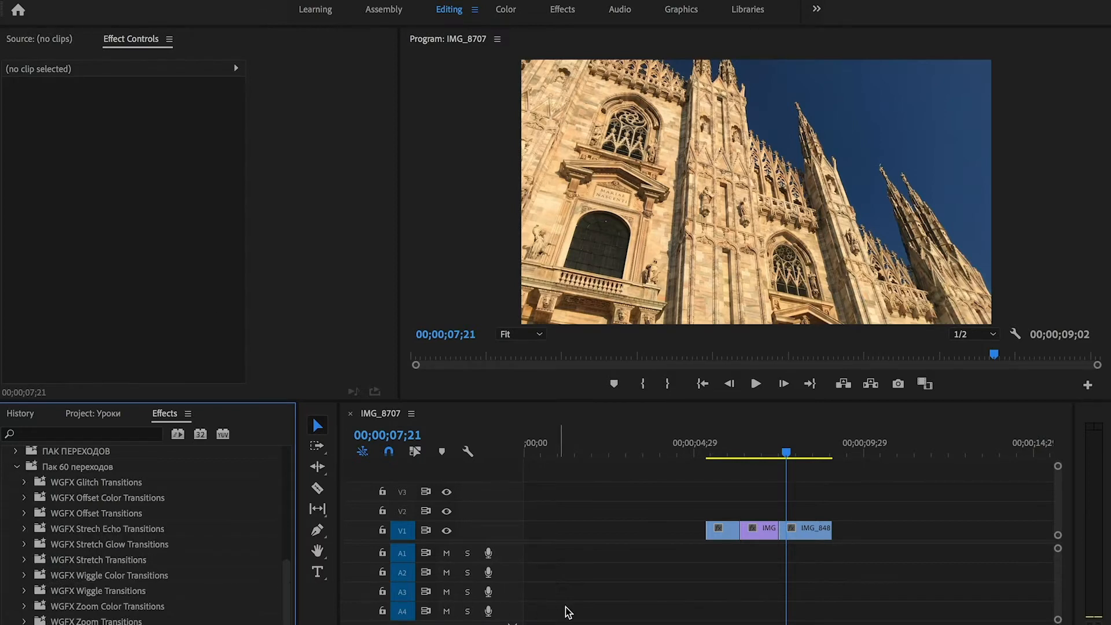
mouse_move(517, 599)
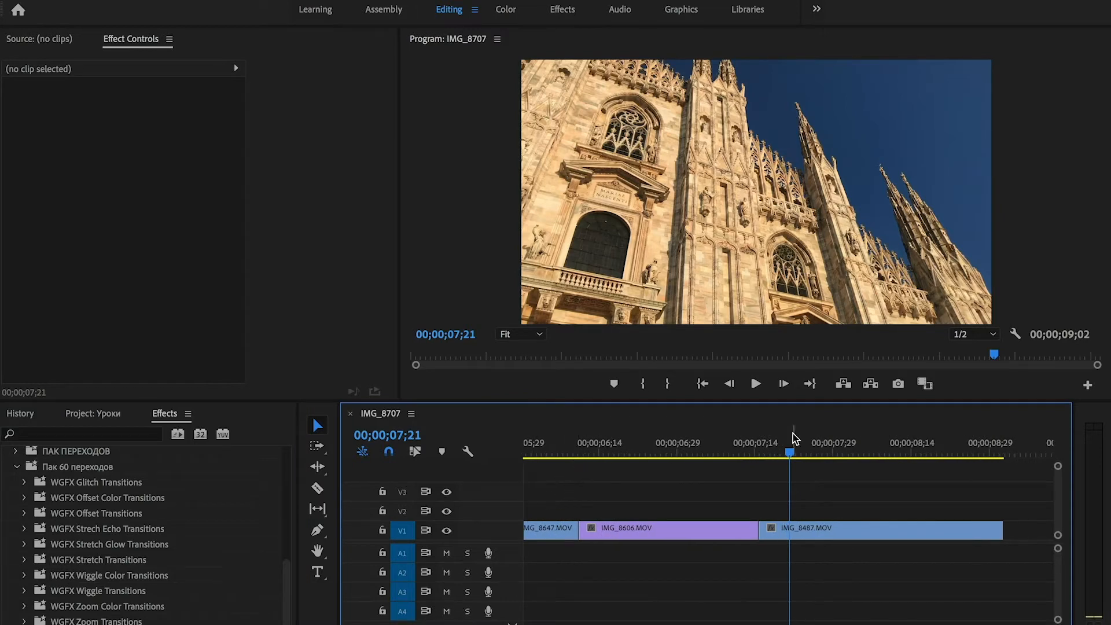
Step: With the Razor tool, cut IMG_8647 shortly before its edit point with IMG_8606
click(581, 453)
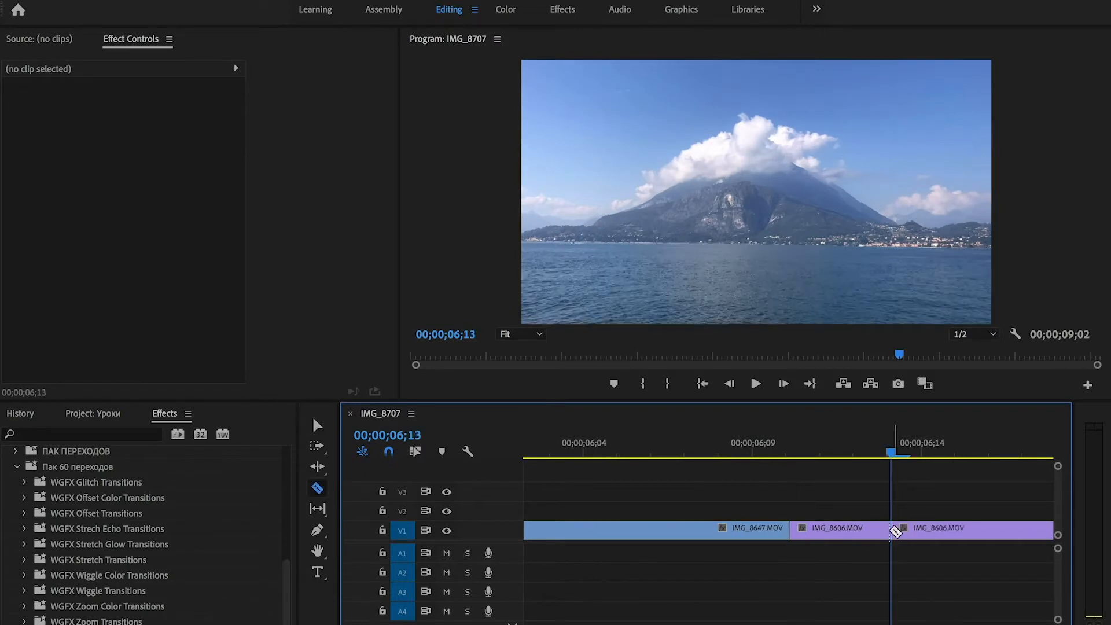
click(790, 451)
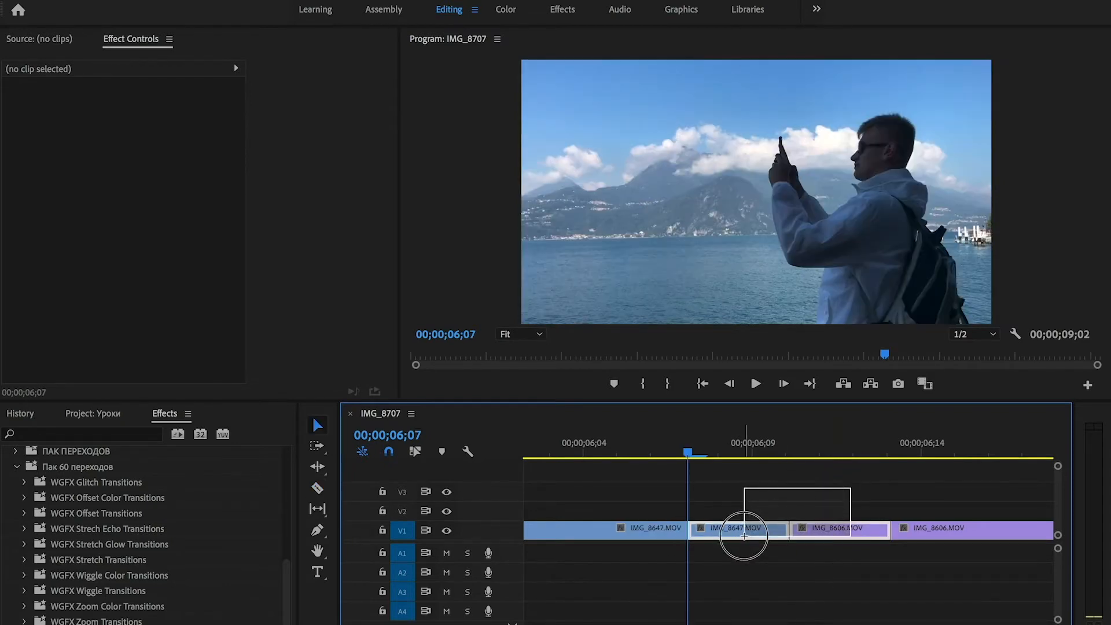
Step: Nest the selected clip pieces under the default name Nested Sequence 64
right_click(744, 531)
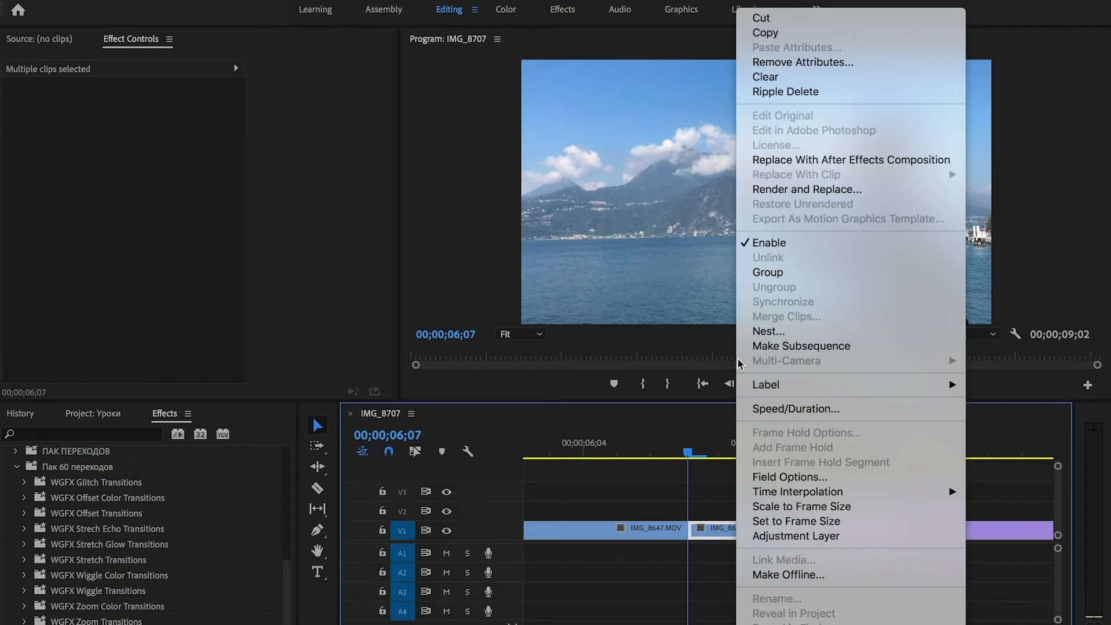
mouse_move(769, 332)
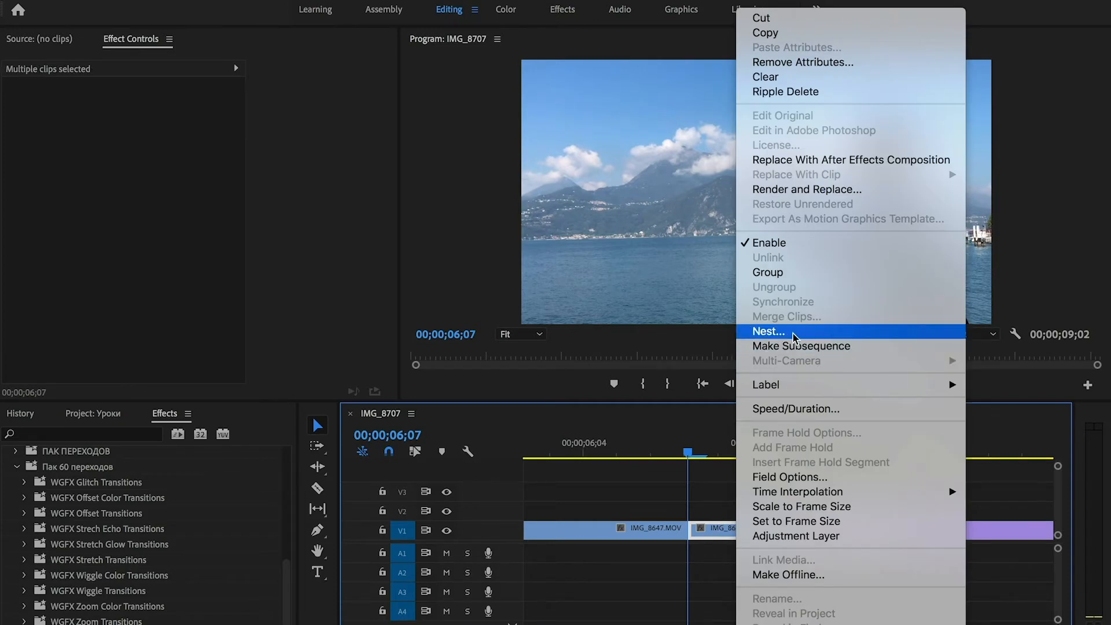
click(769, 331)
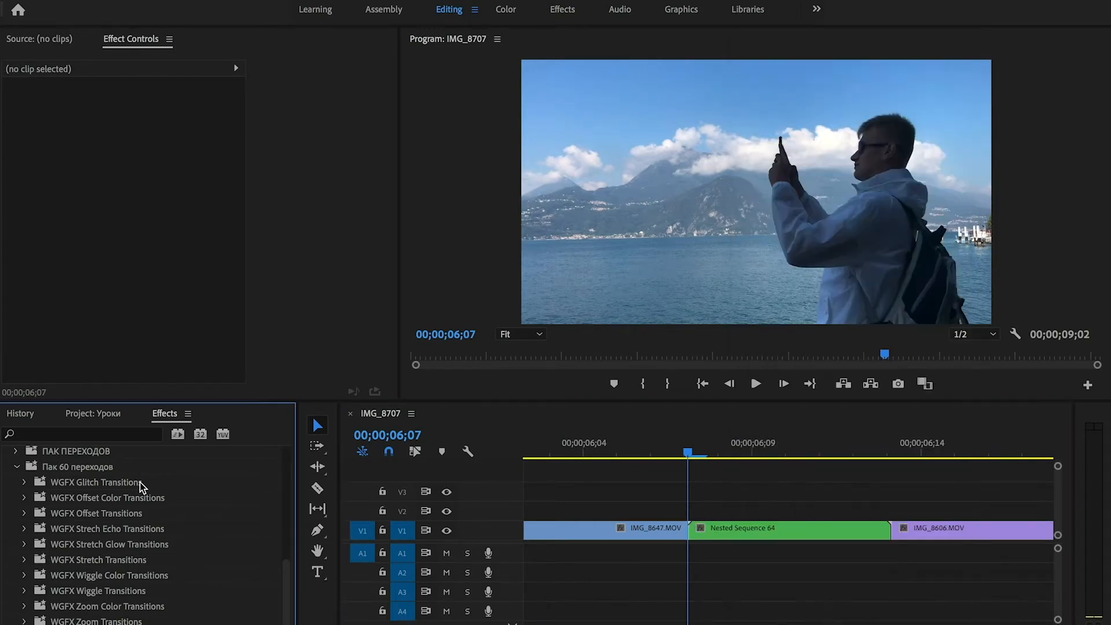
mouse_move(25, 487)
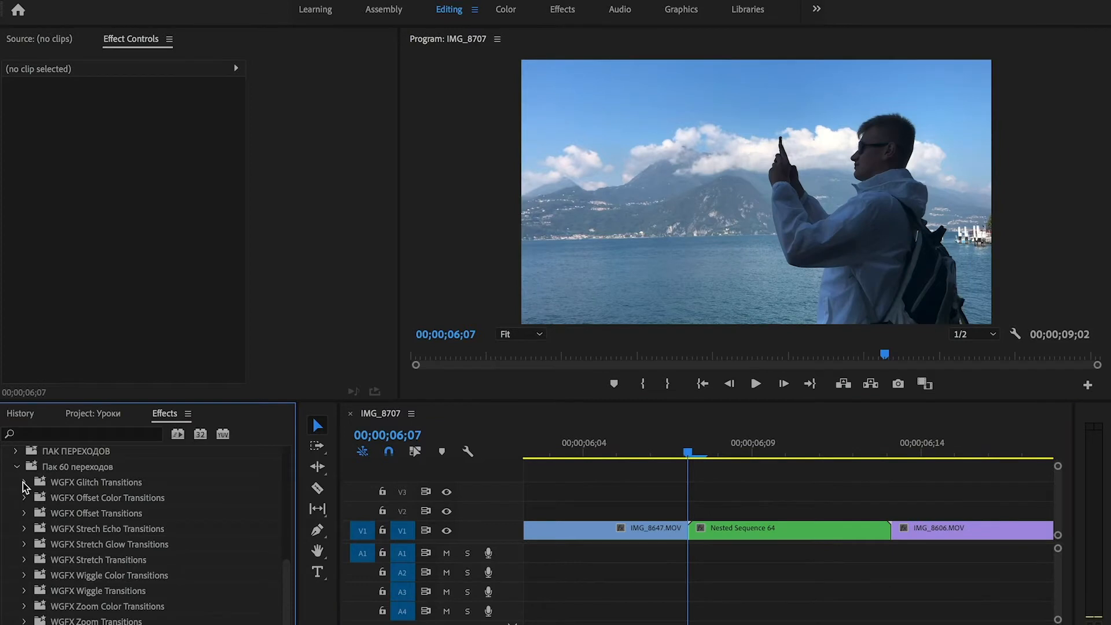
mouse_move(26, 498)
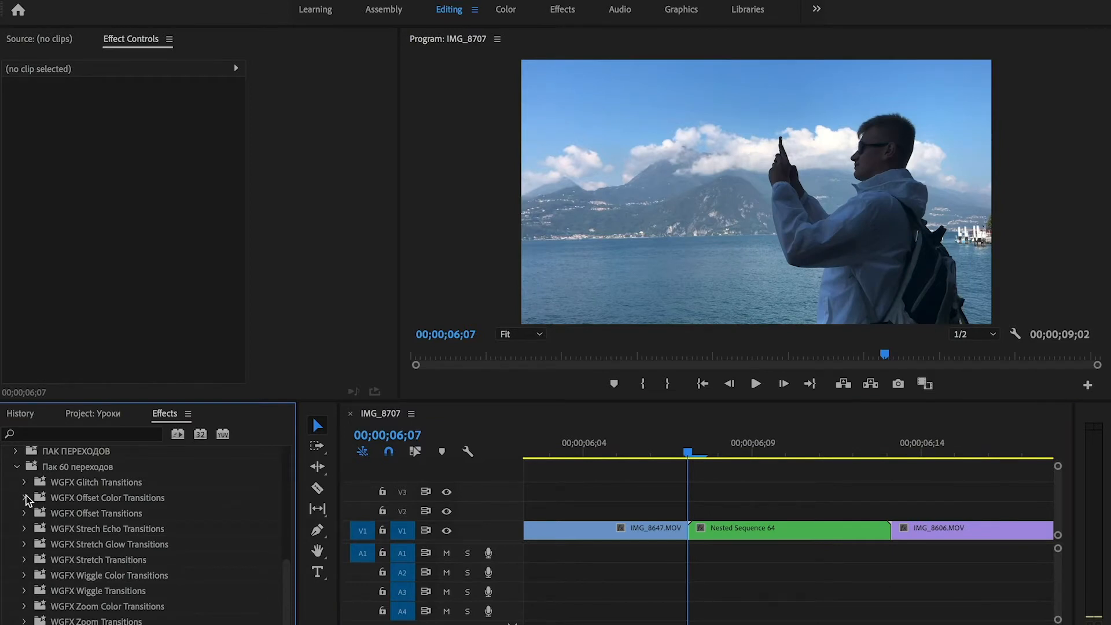
Step: Play back the WGFX Offset 05 blur transition, then collapse the Offset transitions folder
click(25, 513)
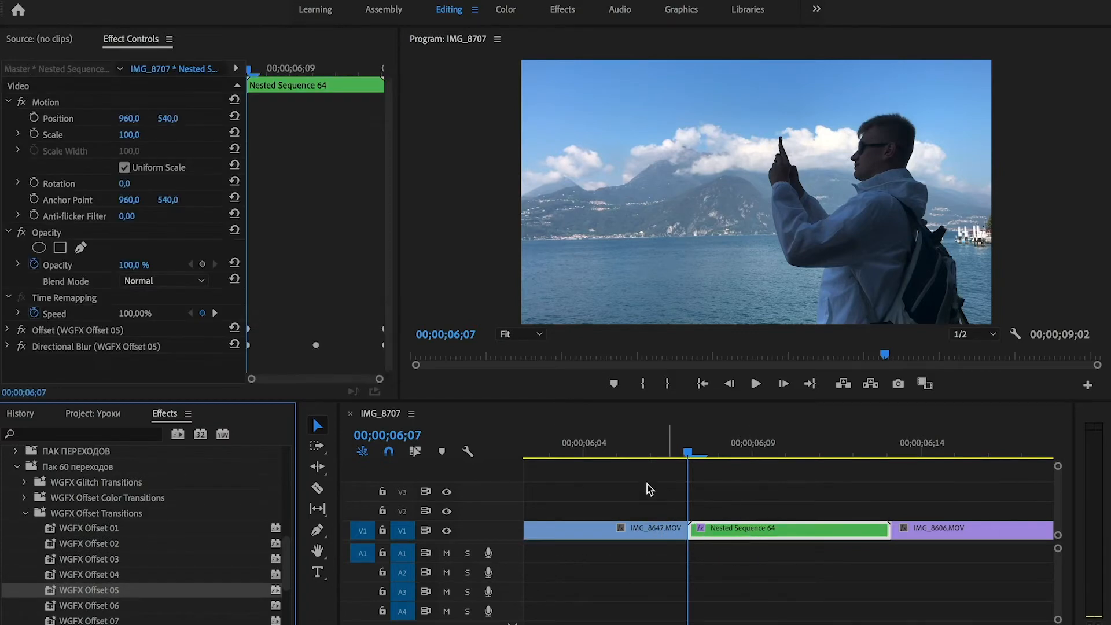
click(754, 383)
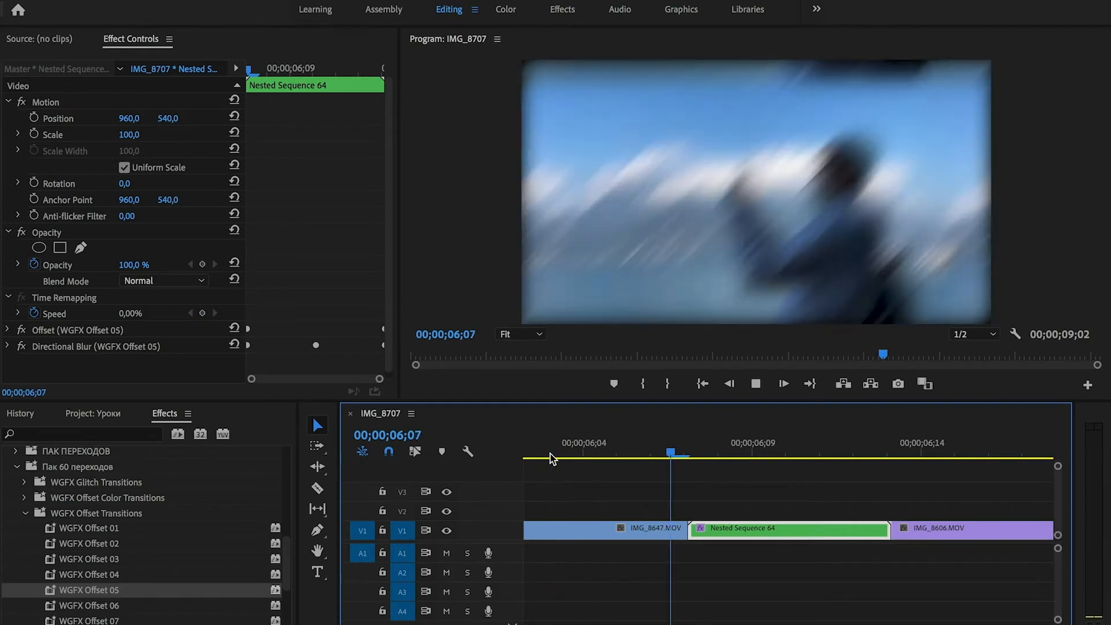
click(26, 514)
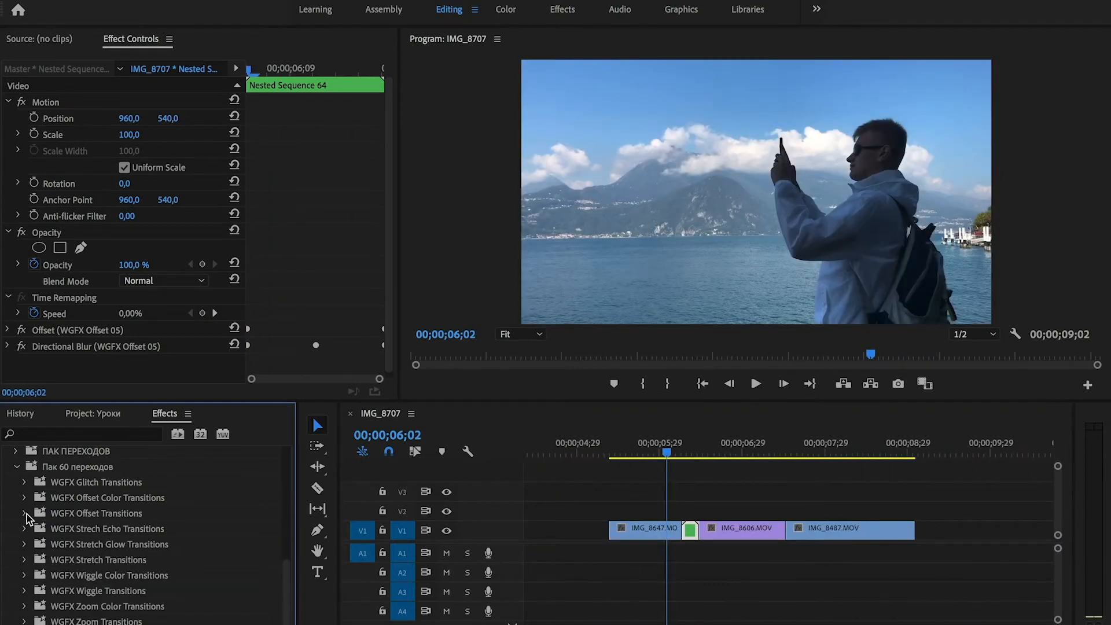
mouse_move(89, 571)
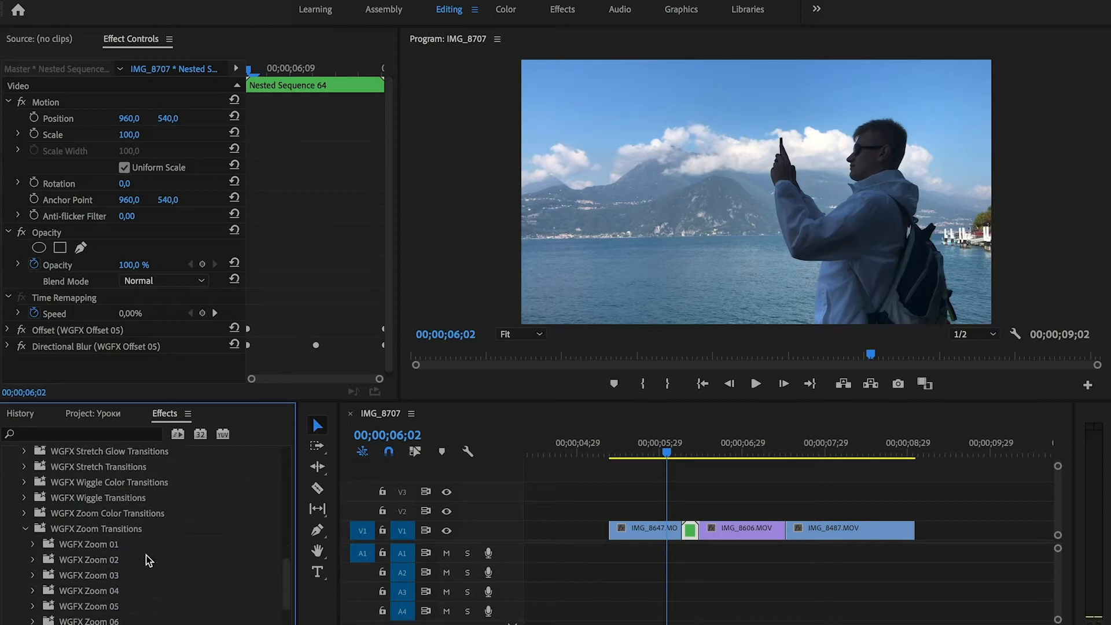
Step: Expand WGFX Zoom 04 in the Effects panel to show its Bottom and Top presets
click(33, 529)
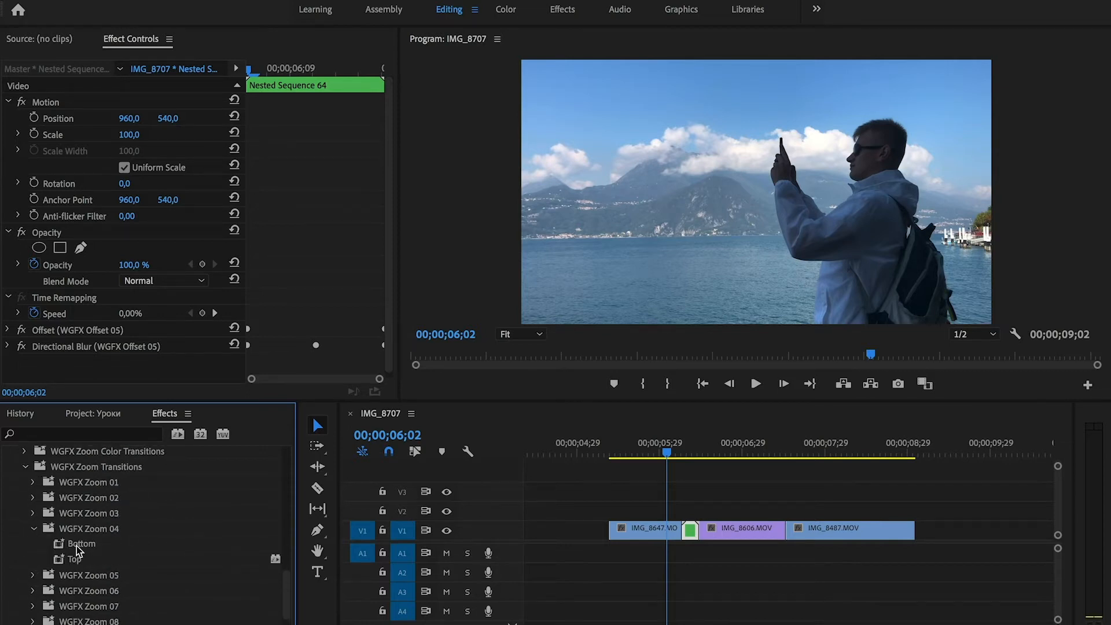
mouse_move(64, 575)
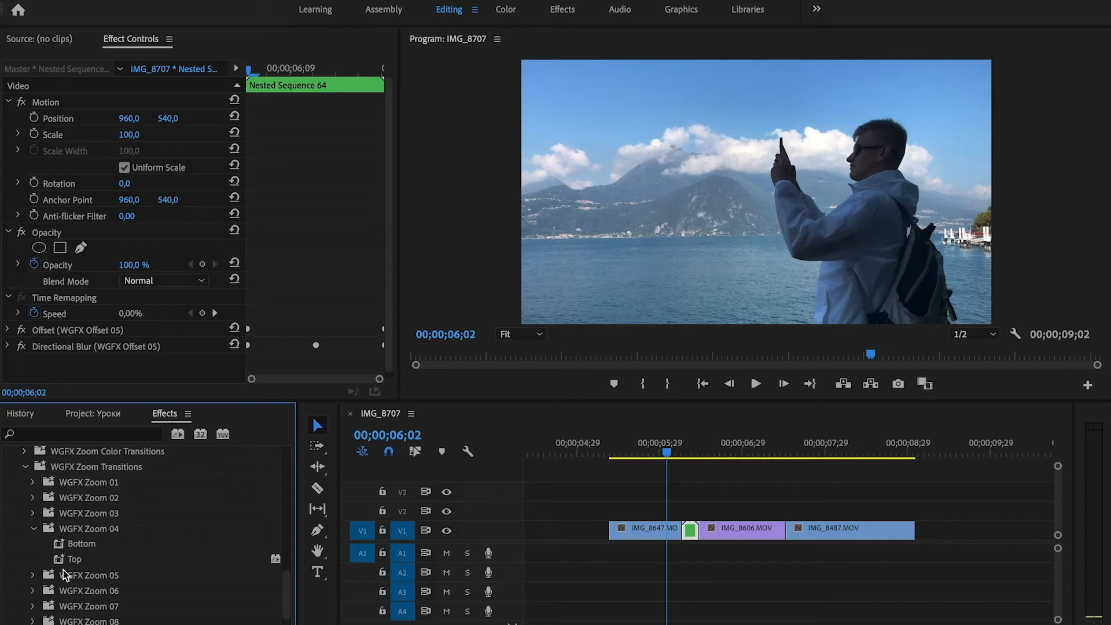
mouse_move(202, 577)
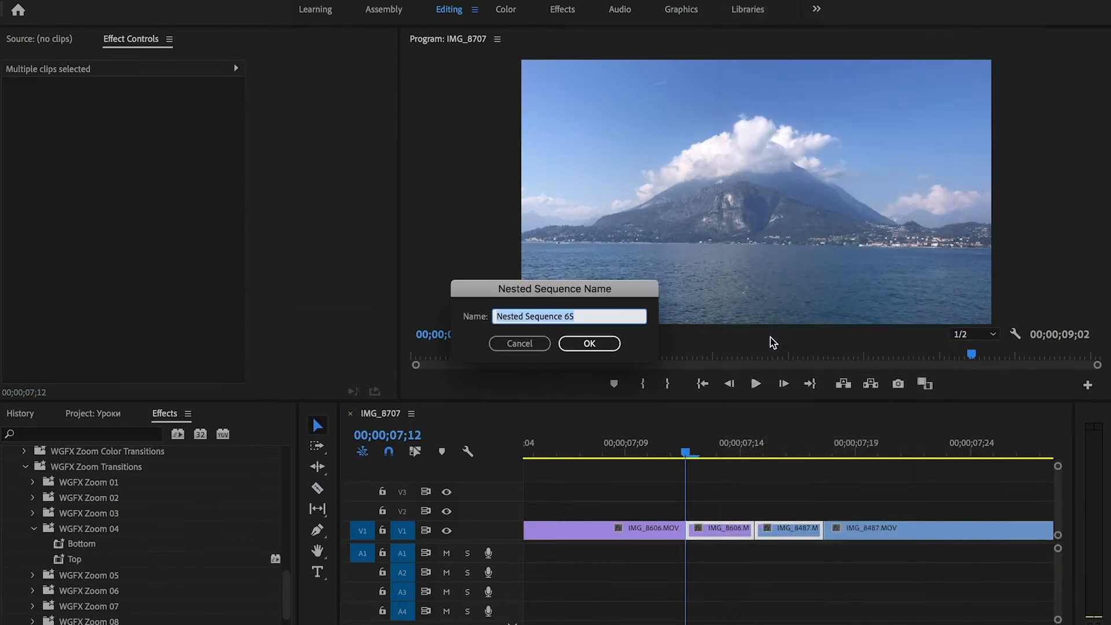
Step: Confirm nesting the IMG_8606–IMG_8487 pieces as Nested Sequence 65 and show the Project panel
click(588, 343)
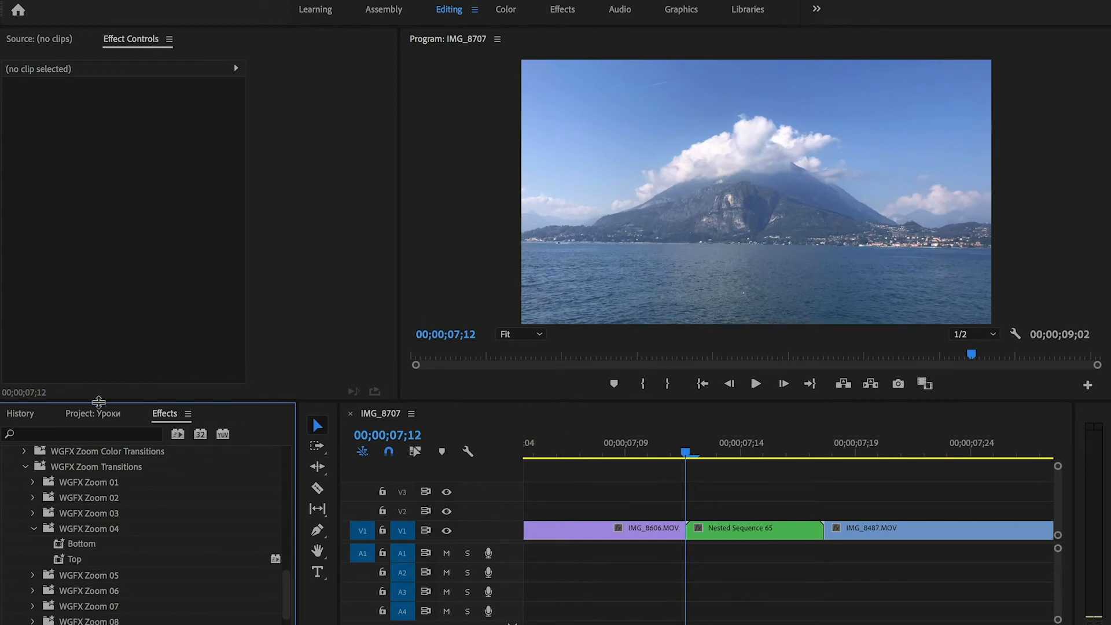
click(92, 414)
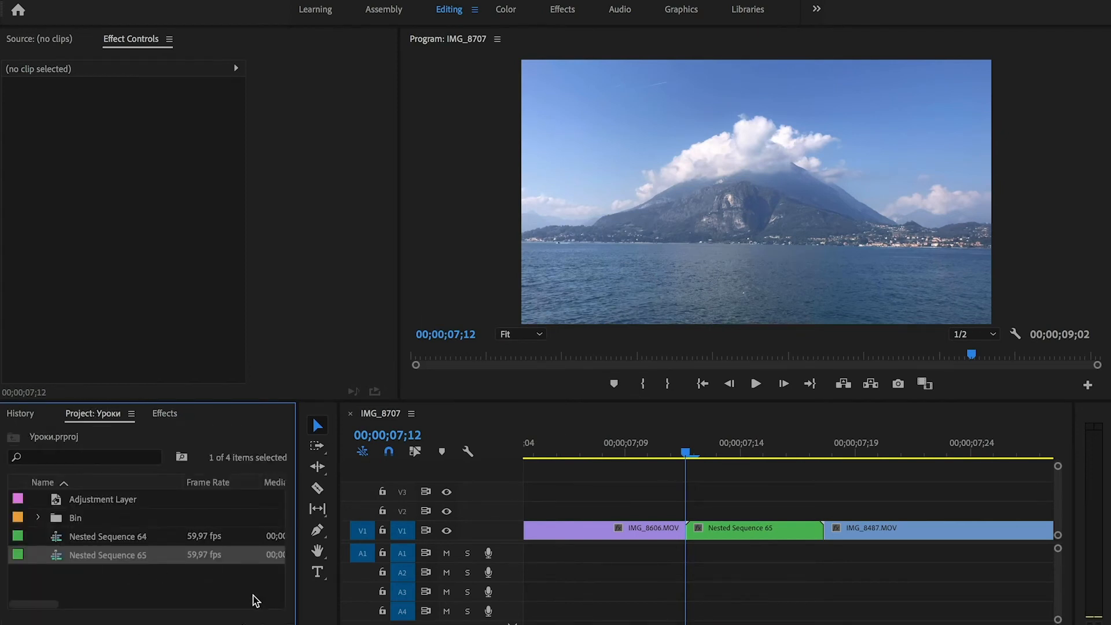
Step: Create a new adjustment layer from New Item with its default settings
click(288, 594)
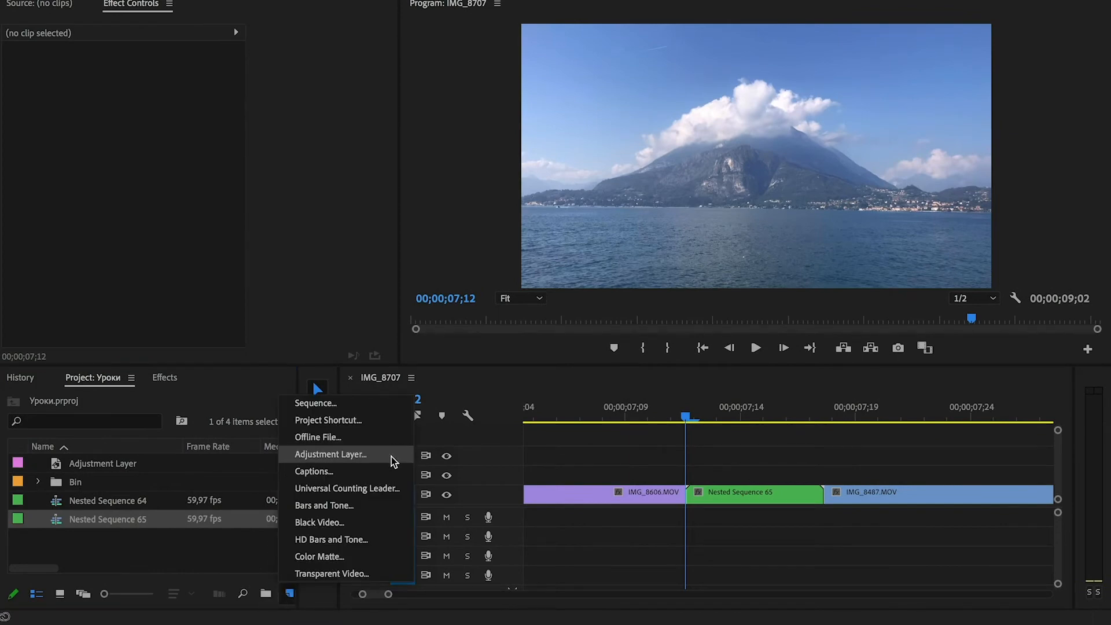
click(330, 454)
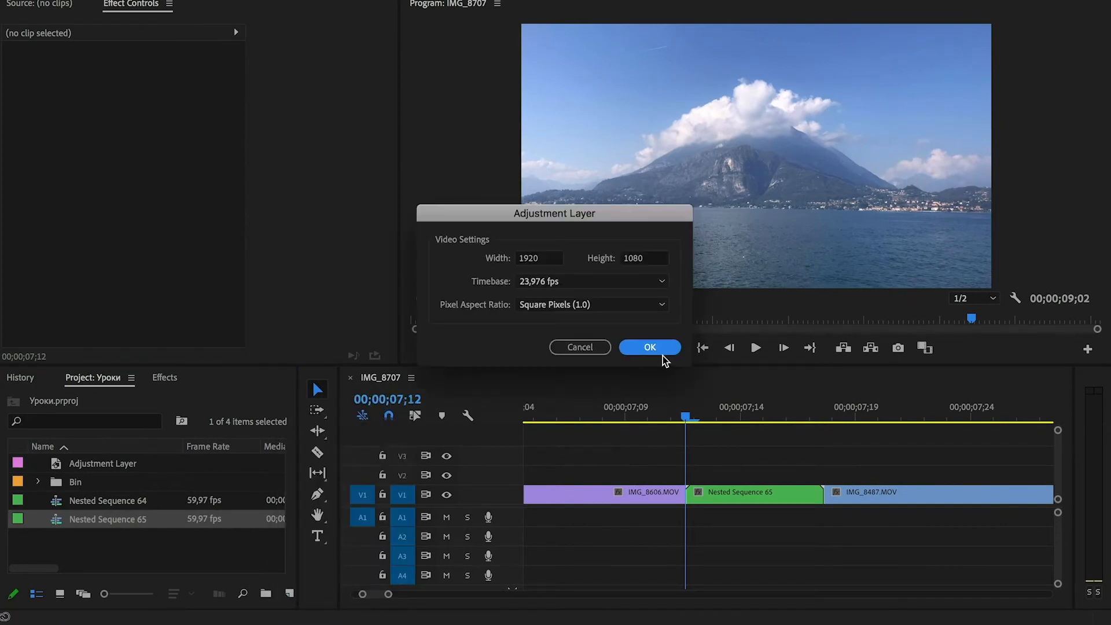
click(648, 347)
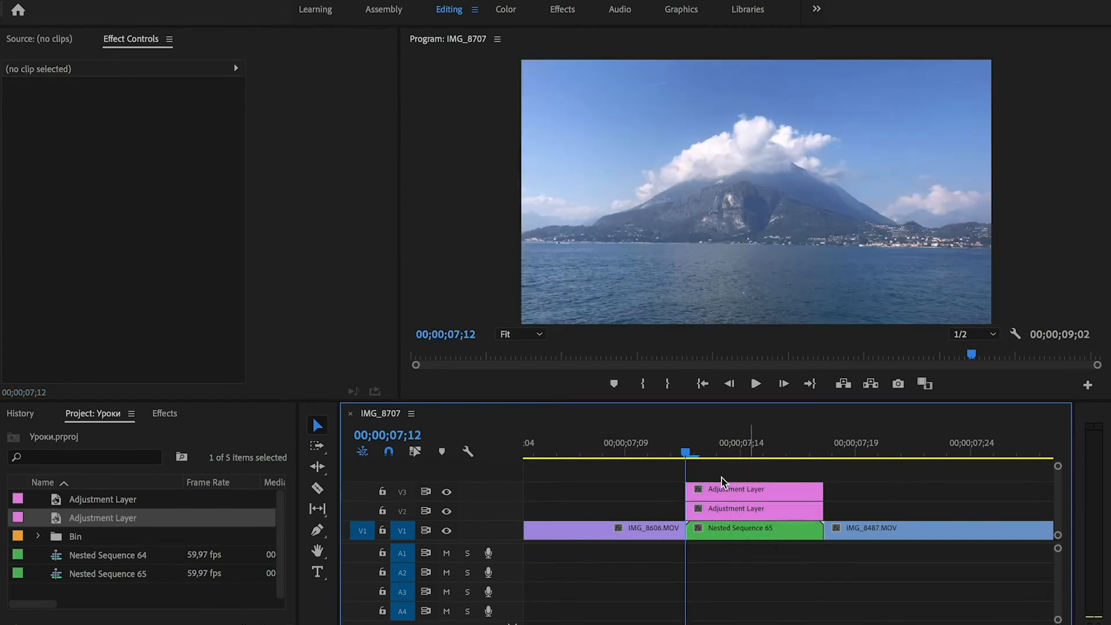
mouse_move(189, 433)
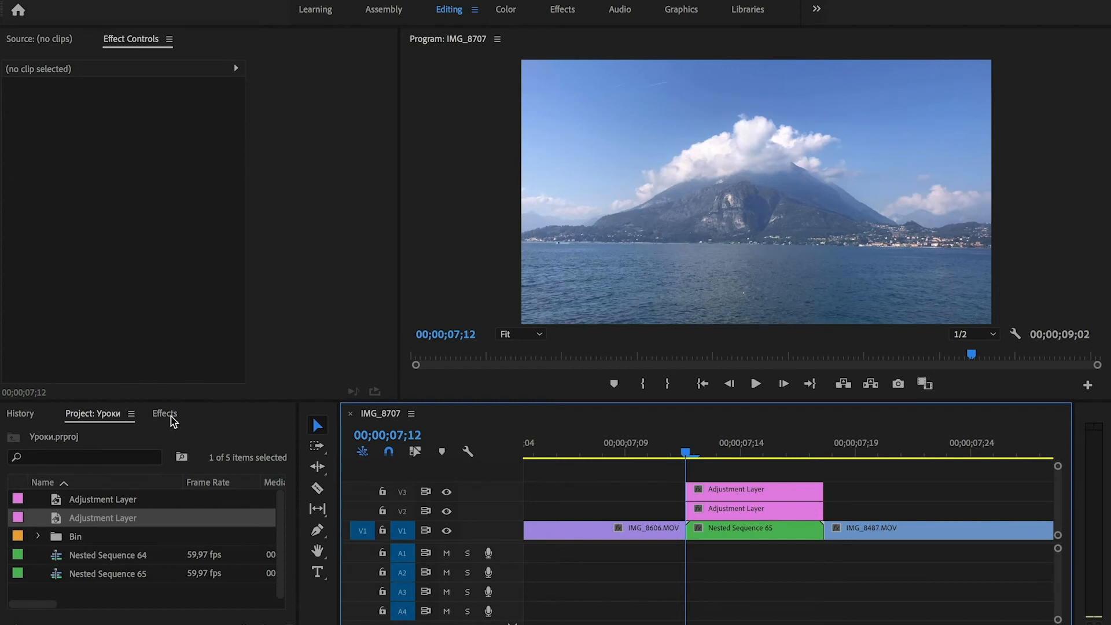
Step: Apply WGFX Zoom 04 Top to the V3 adjustment layer and Bottom to V2
click(164, 413)
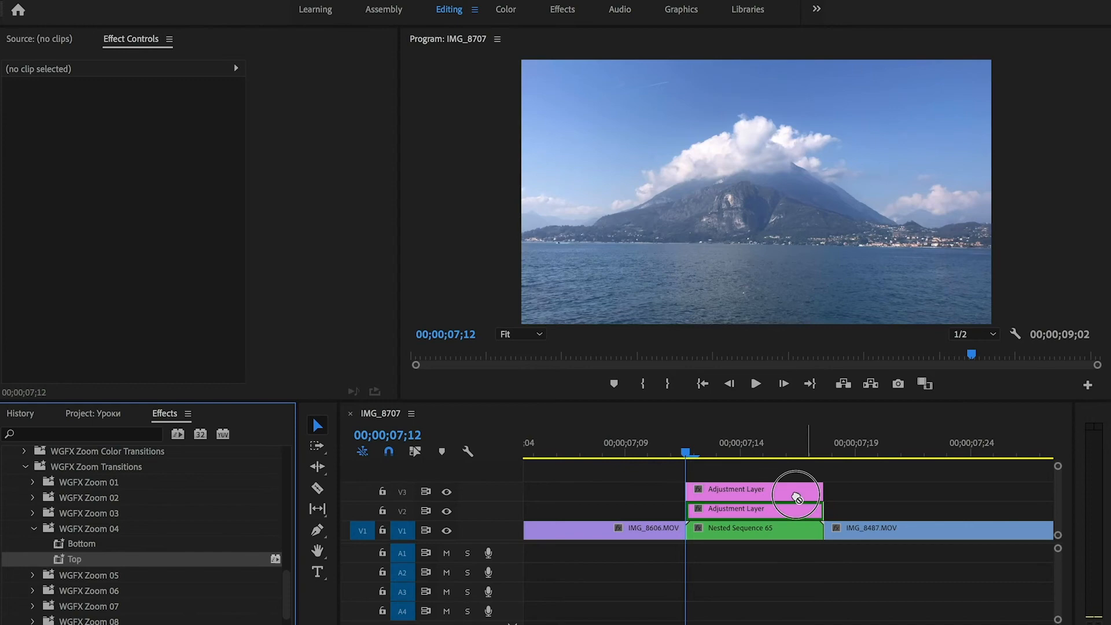
click(754, 489)
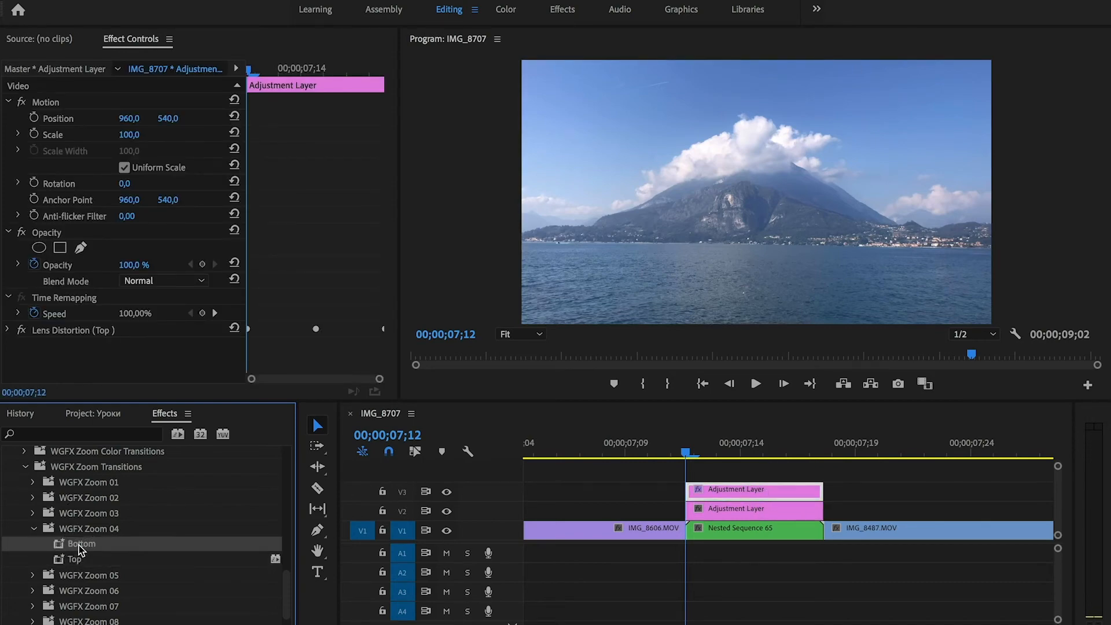
double_click(81, 543)
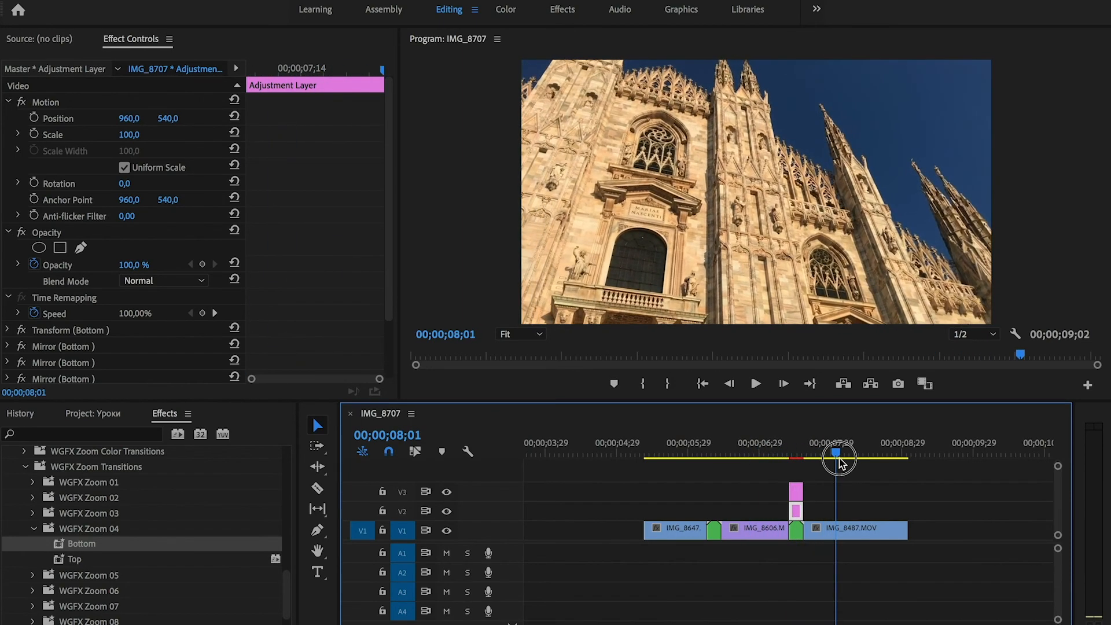
click(688, 452)
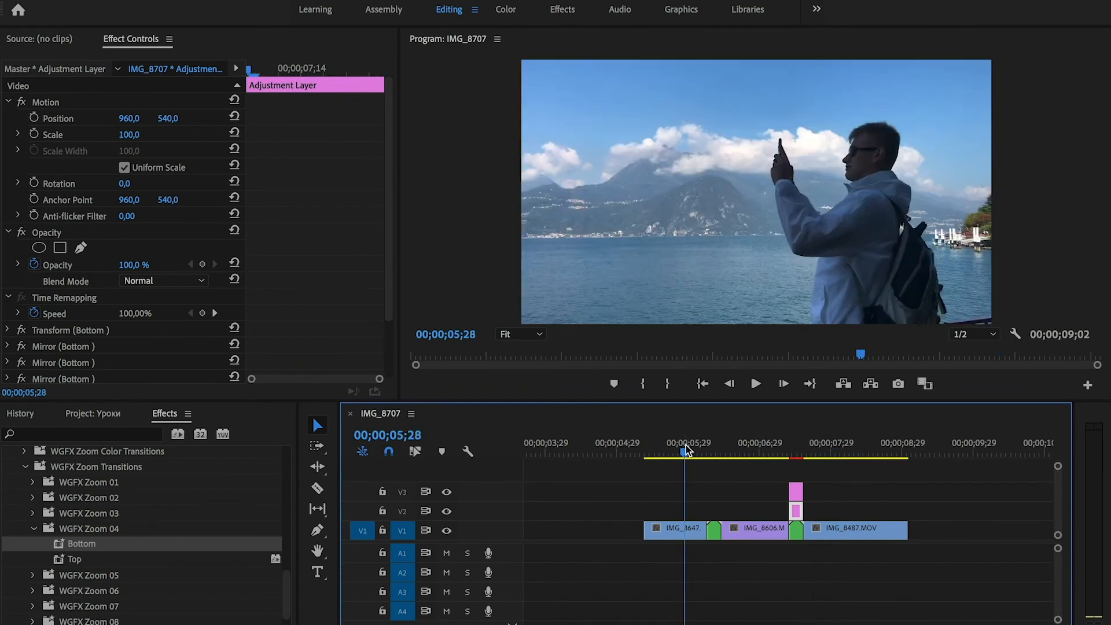